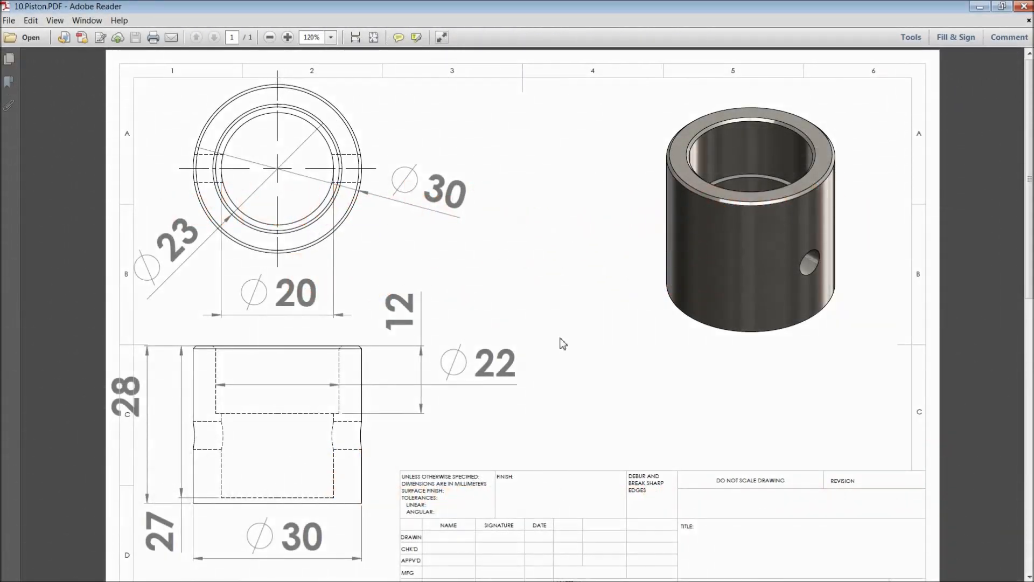
mouse_move(577, 277)
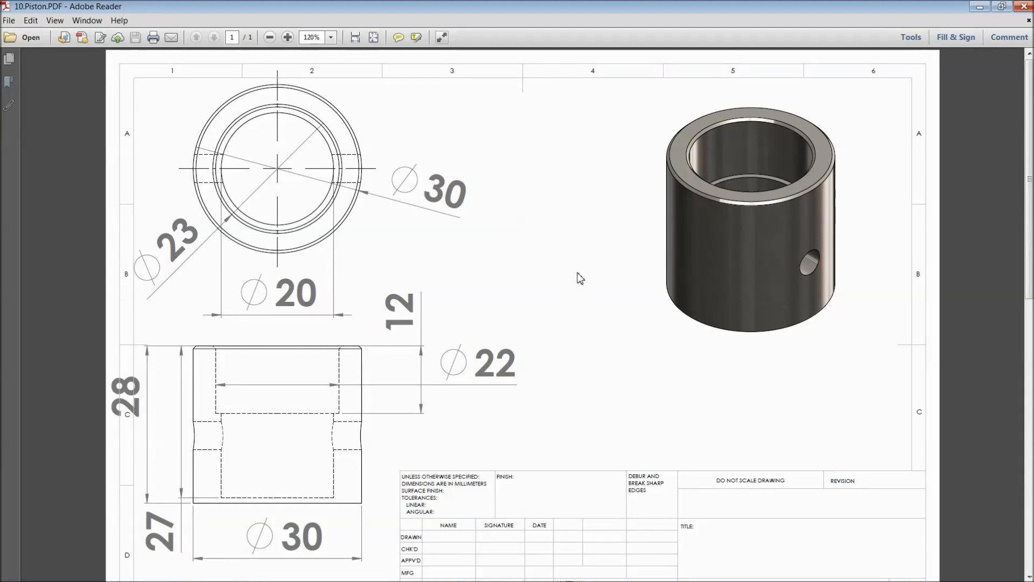
mouse_move(323, 152)
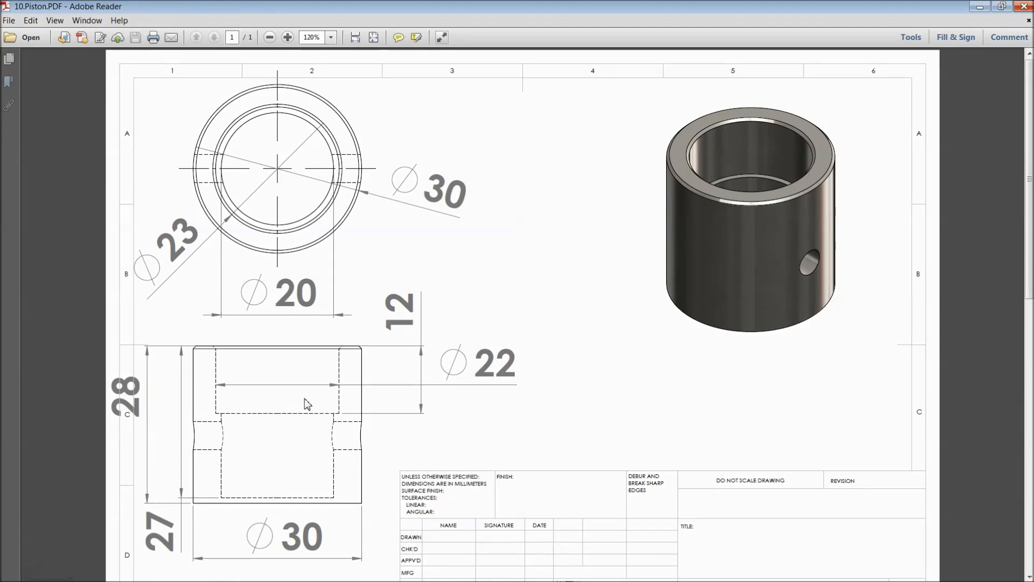
mouse_move(317, 267)
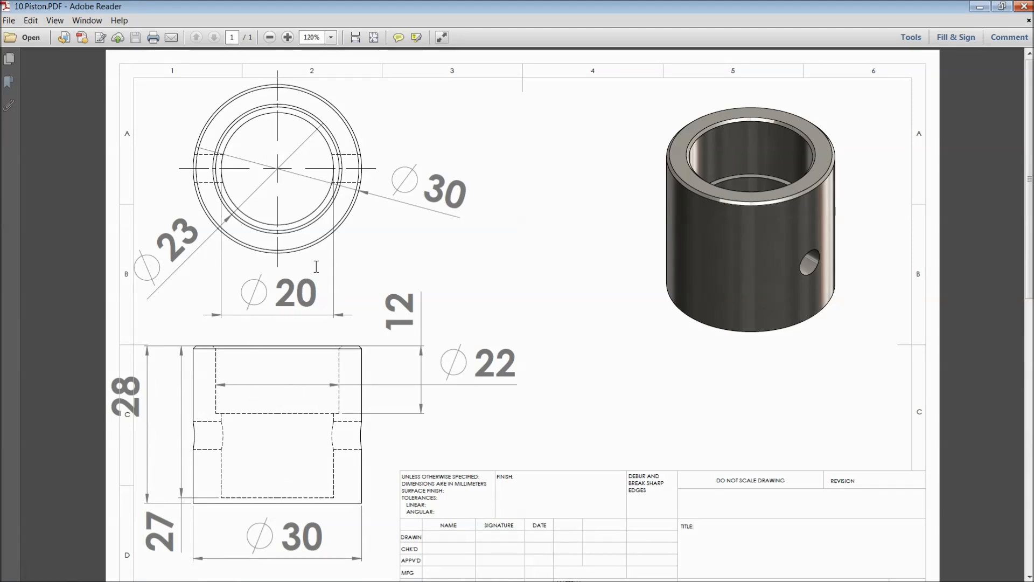
mouse_move(476, 328)
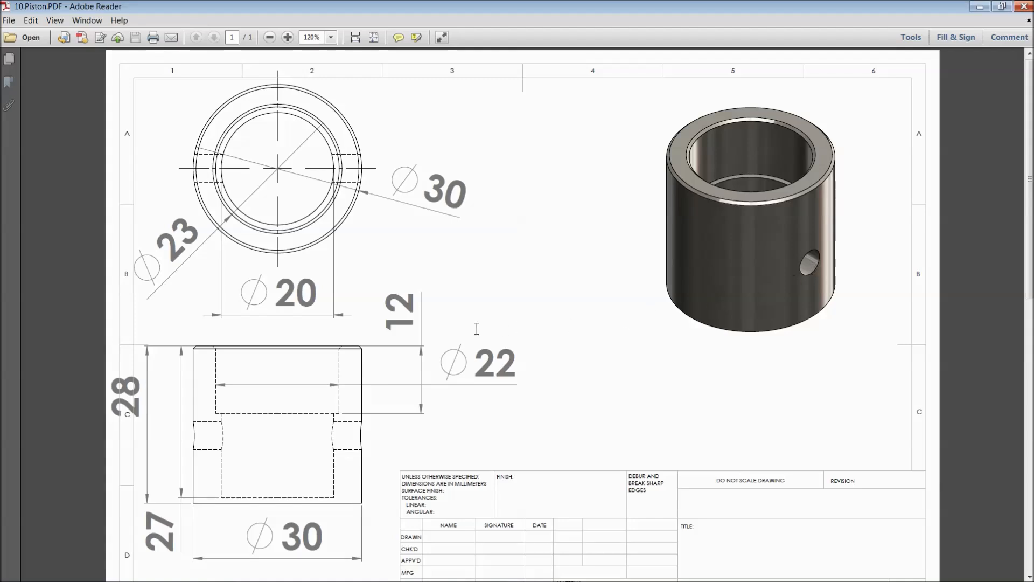
mouse_move(442, 401)
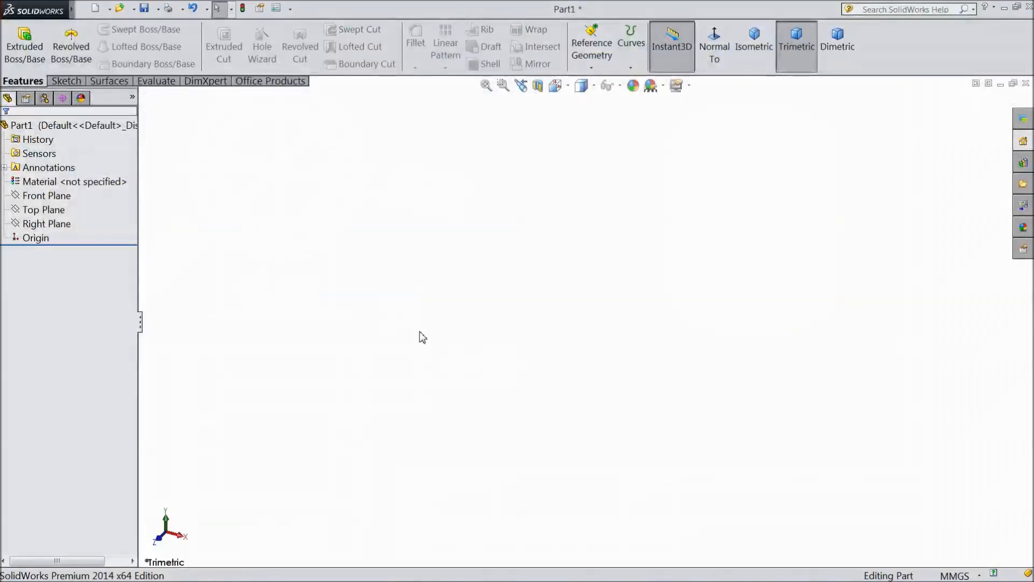
Draw a circle at the origin on Top Plane and dimension it to 30 mm diameter.
click(43, 209)
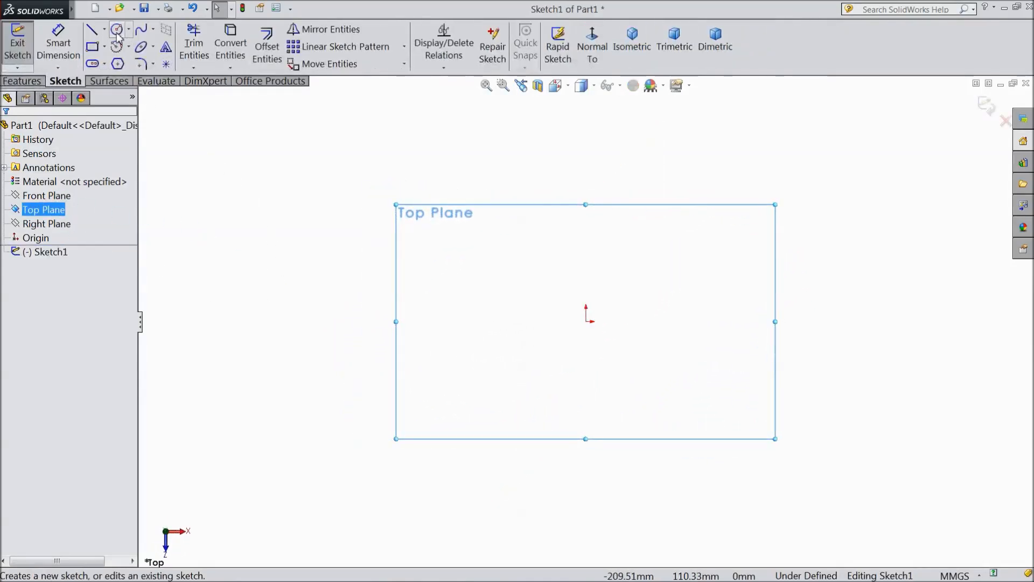
click(117, 29)
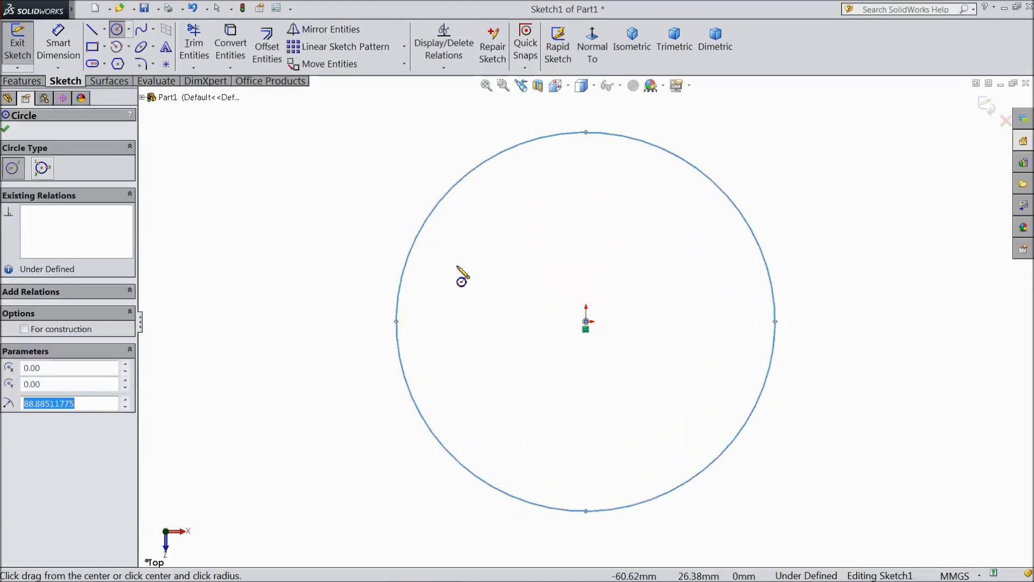
click(58, 47)
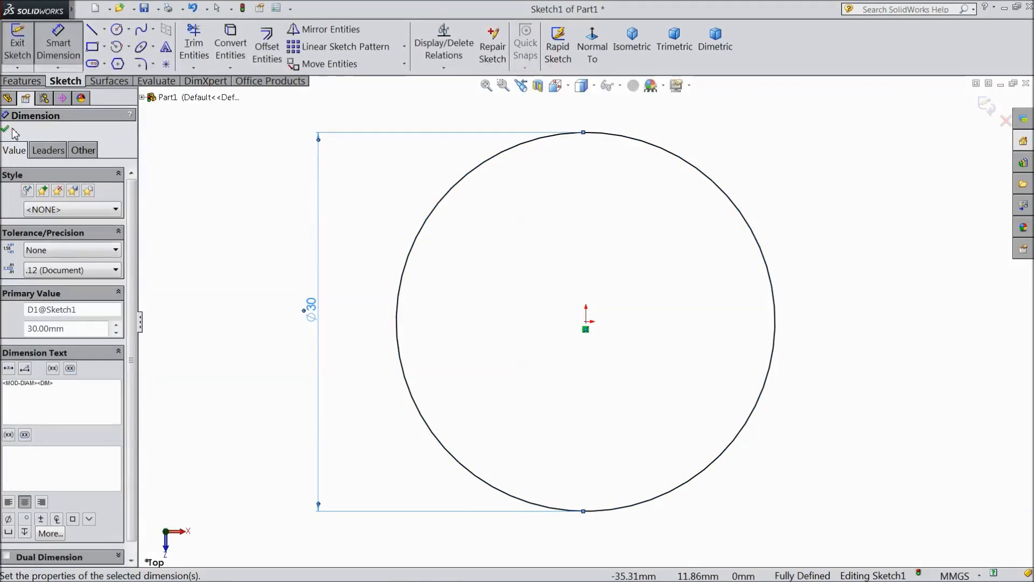
click(5, 129)
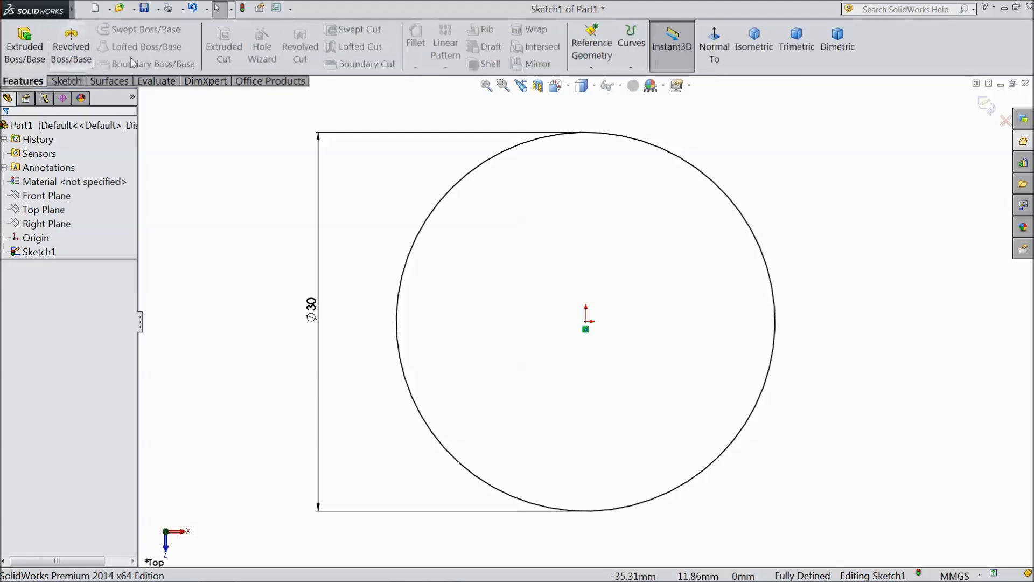
Extrude the 30 mm circle to a 30 mm depth as Boss-Extrude1.
click(25, 46)
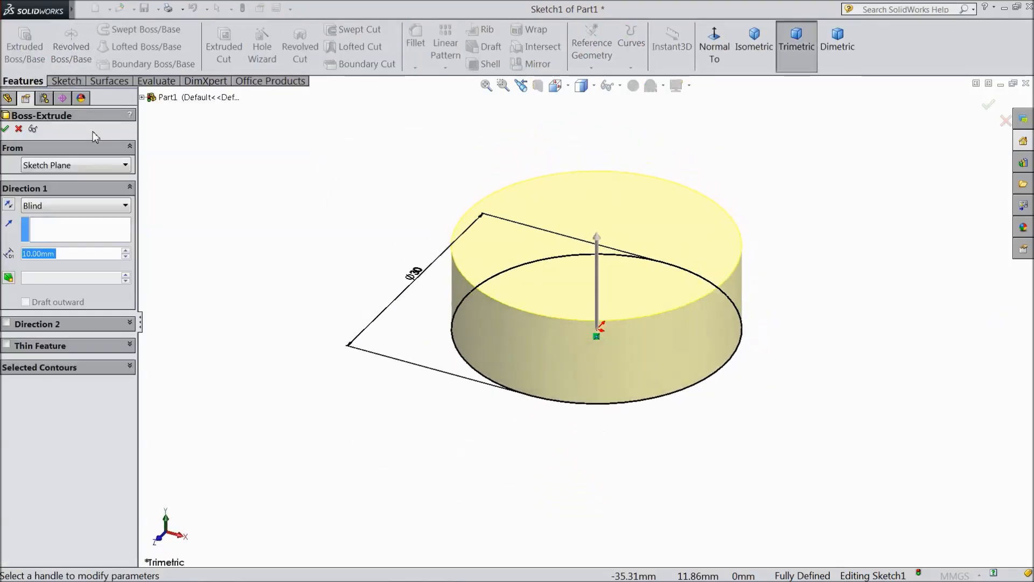
text(30)
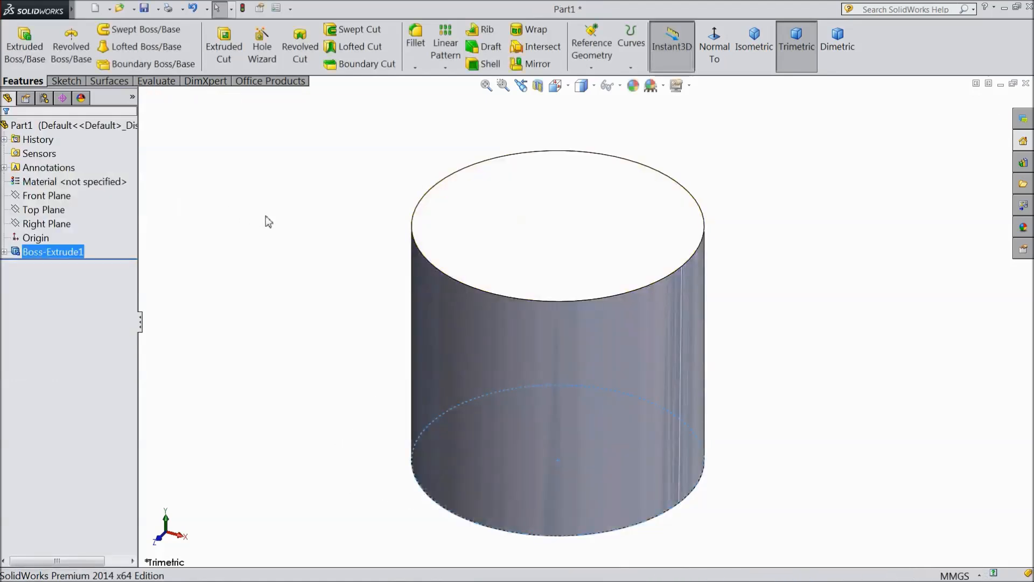
Sketch a centred inner circle on the top face, viewed normal, and dimension its diameter.
click(557, 224)
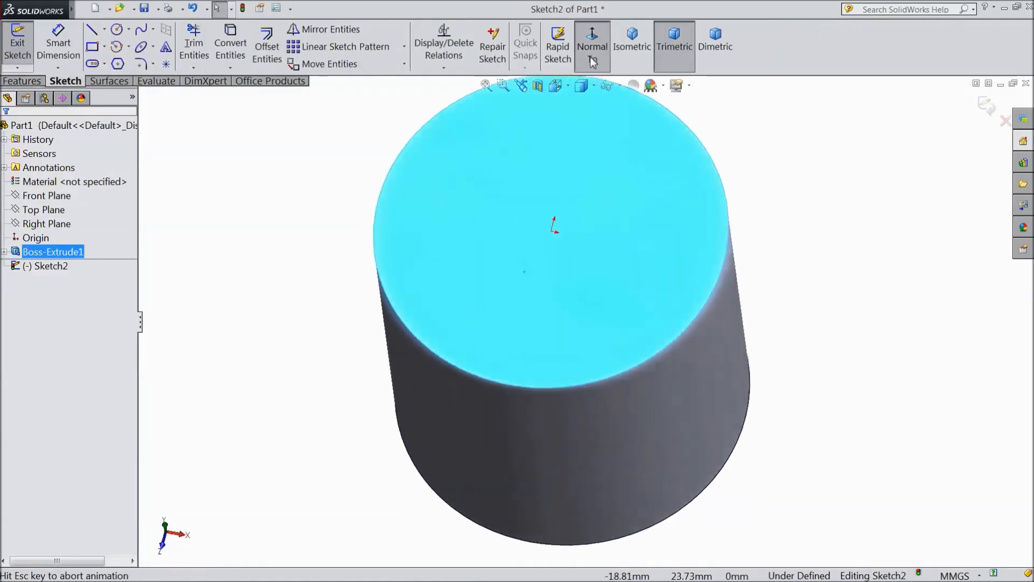
click(592, 46)
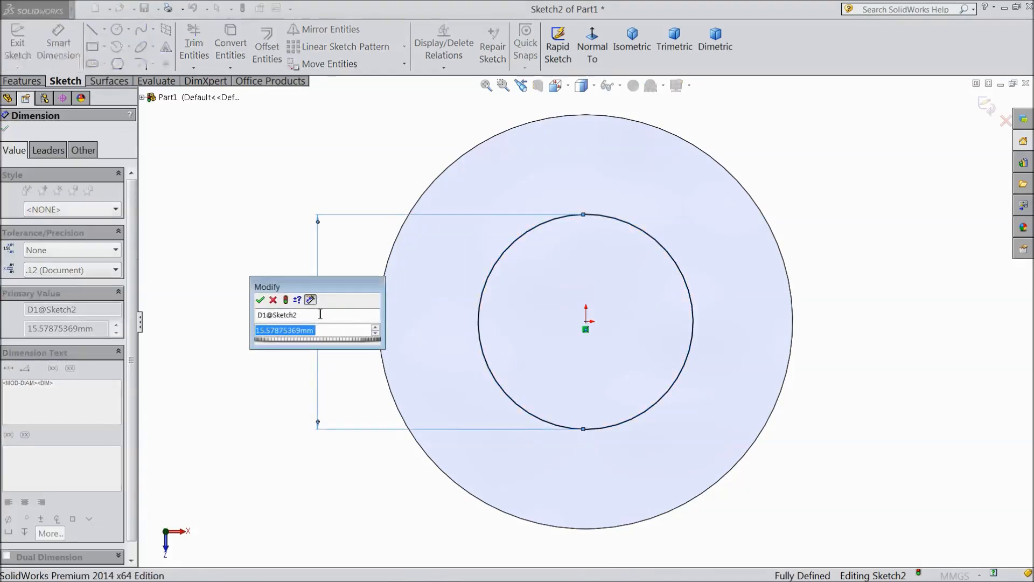
click(259, 300)
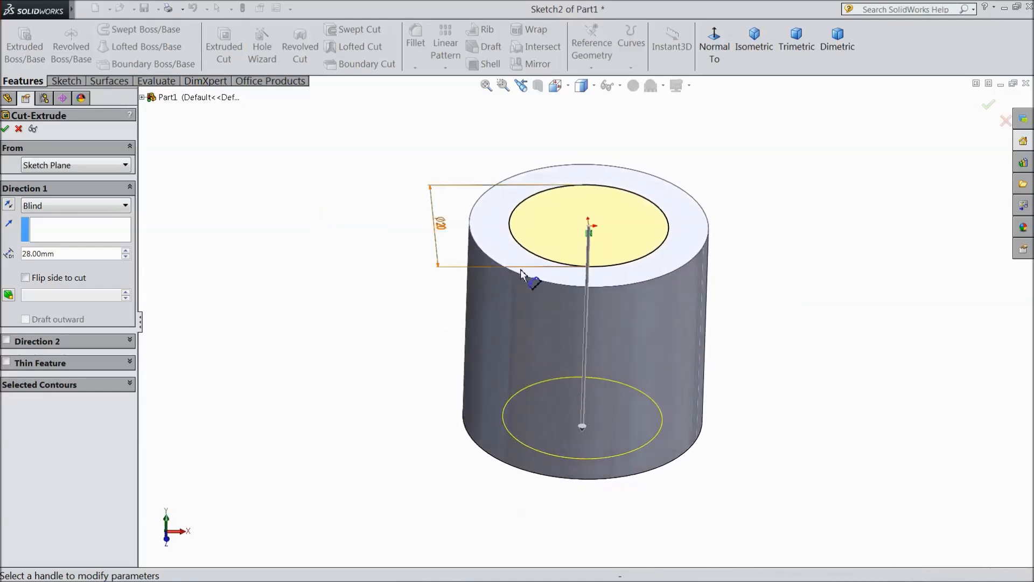
Cut the inner circle 28 mm deep (Blind), then start a new top-face sketch.
triple_click(66, 253)
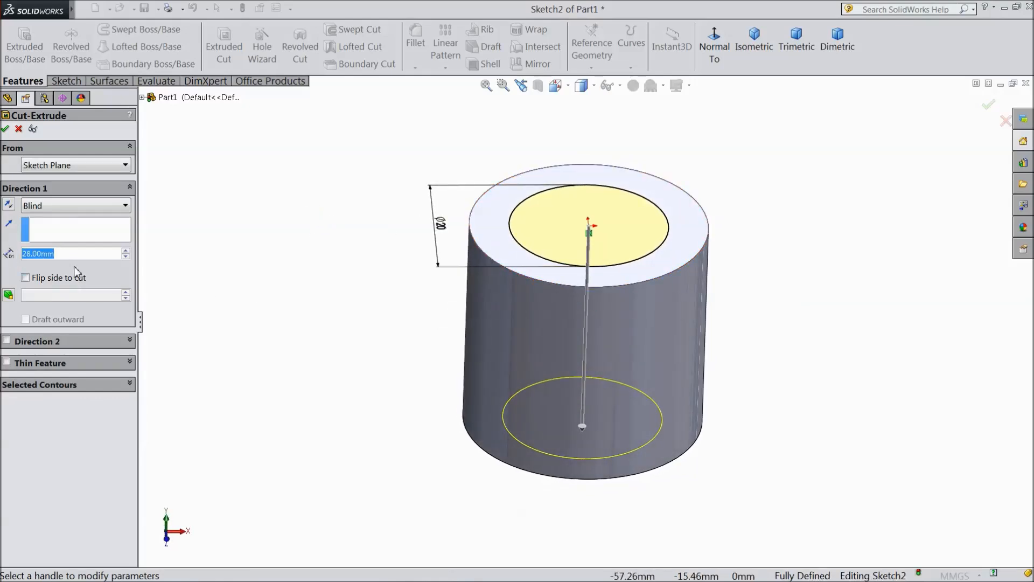
click(124, 257)
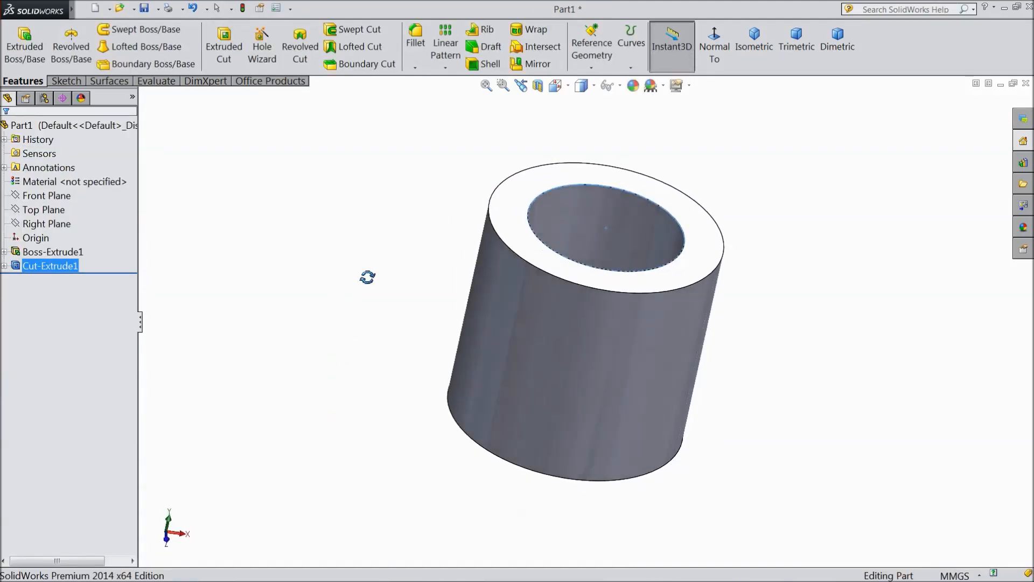
click(52, 252)
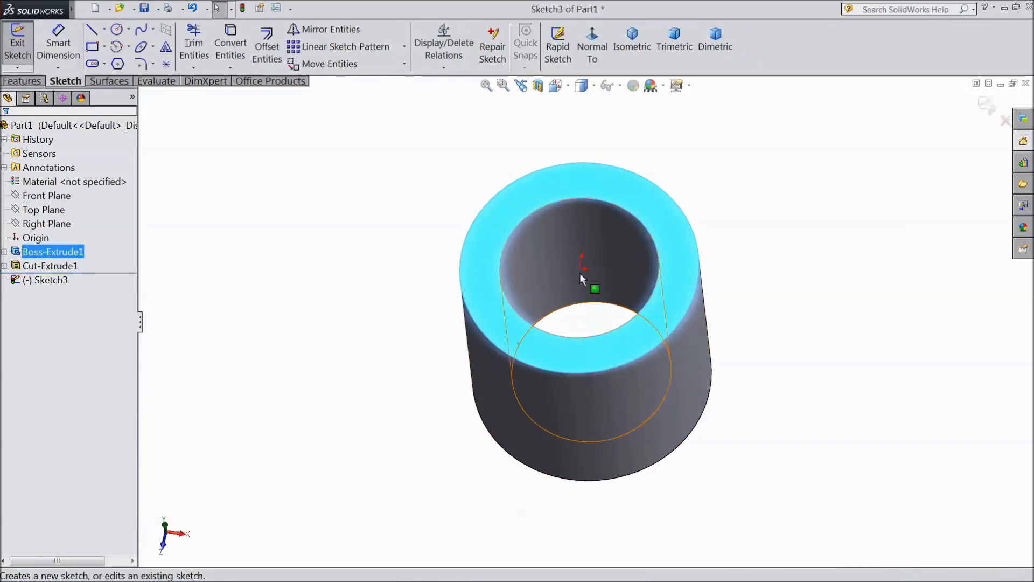
Draw a centred circle slightly wider than the bore, viewed normal, and dimension it.
click(592, 50)
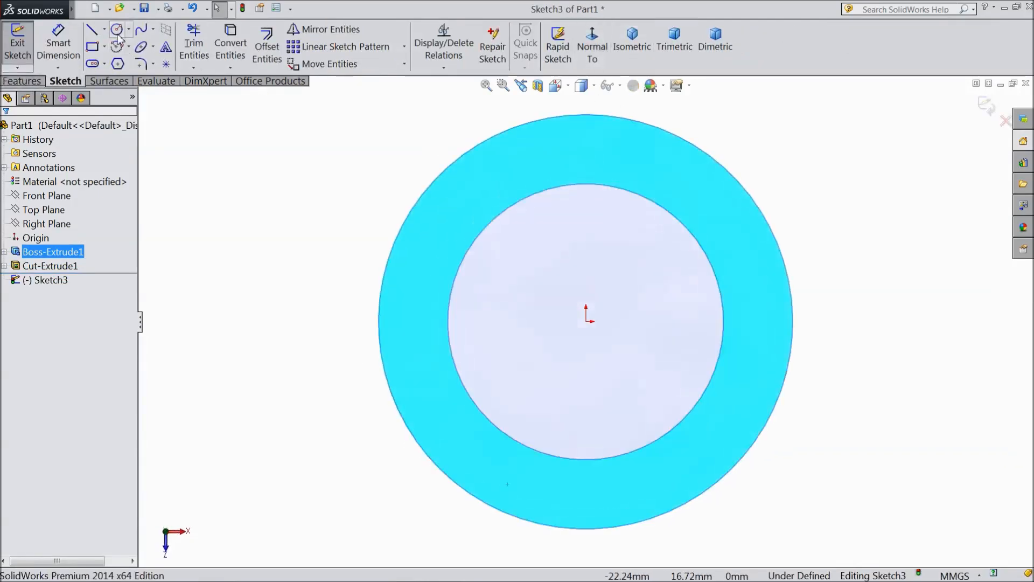
click(117, 29)
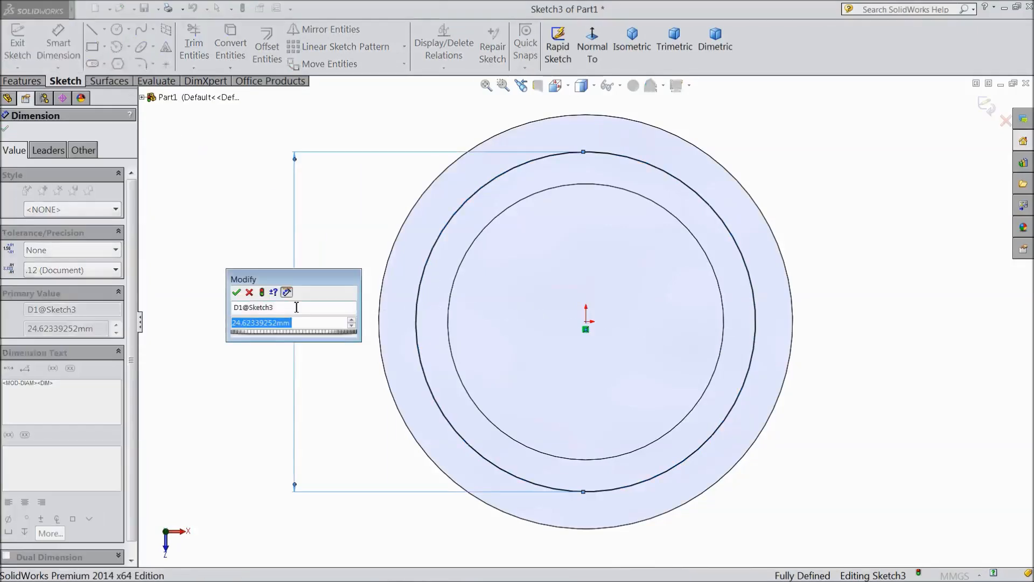
click(236, 292)
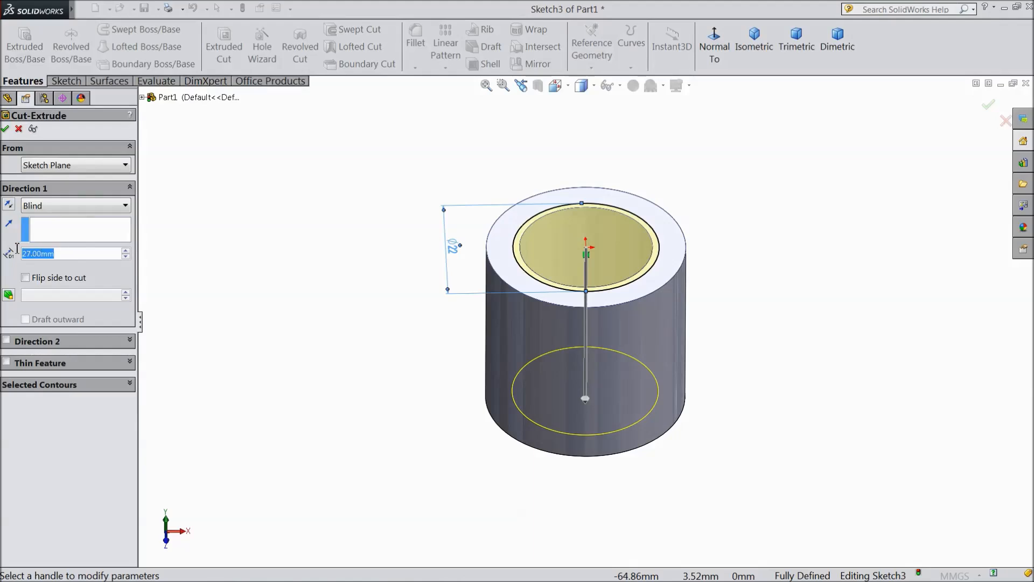
Cut the wider circle 12 mm deep to form counterbore Cut-Extrude2.
text(12)
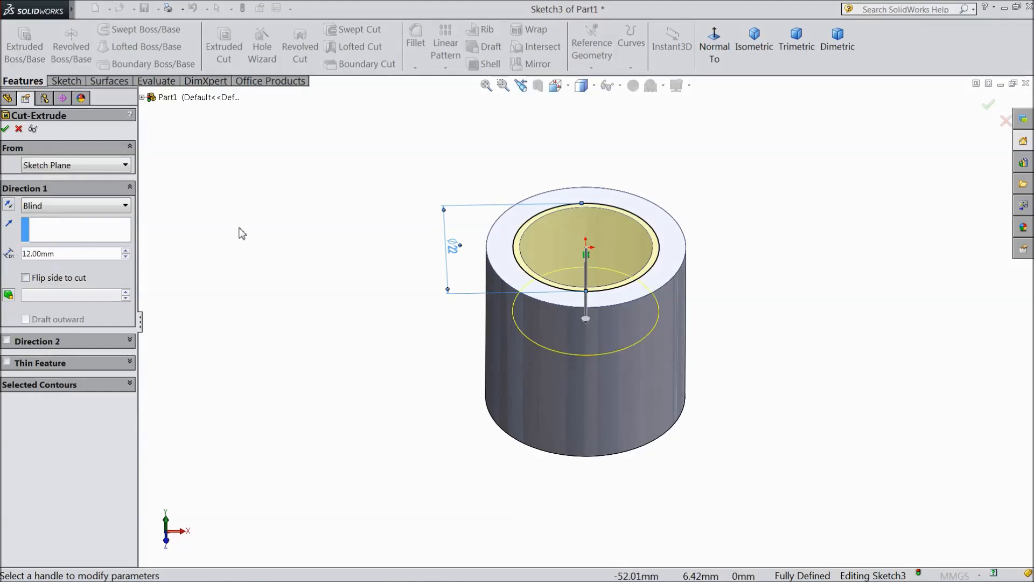
click(6, 128)
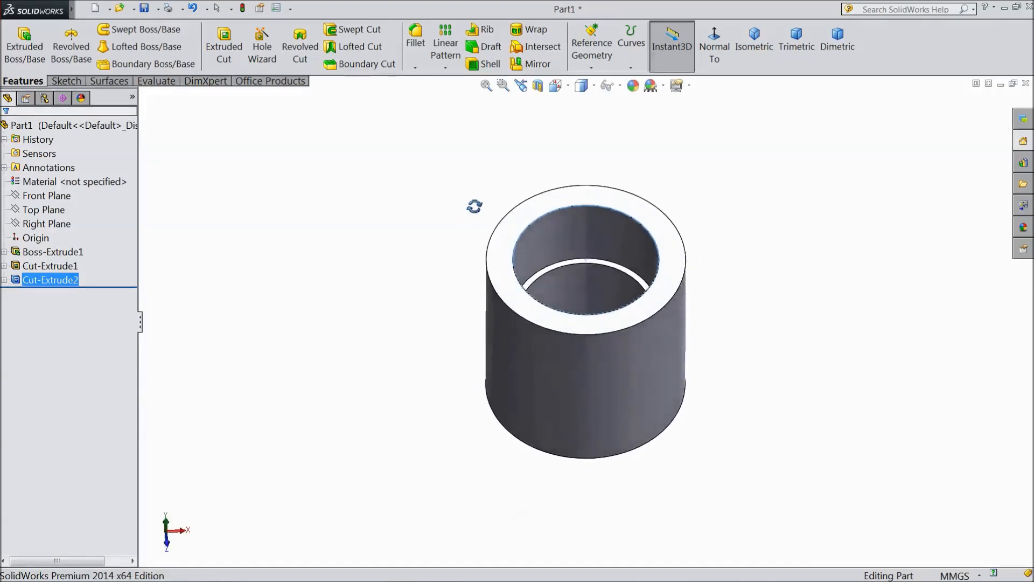
On Right Plane, draw a Ø5 mm circle centred 16 mm below the top edge.
click(46, 223)
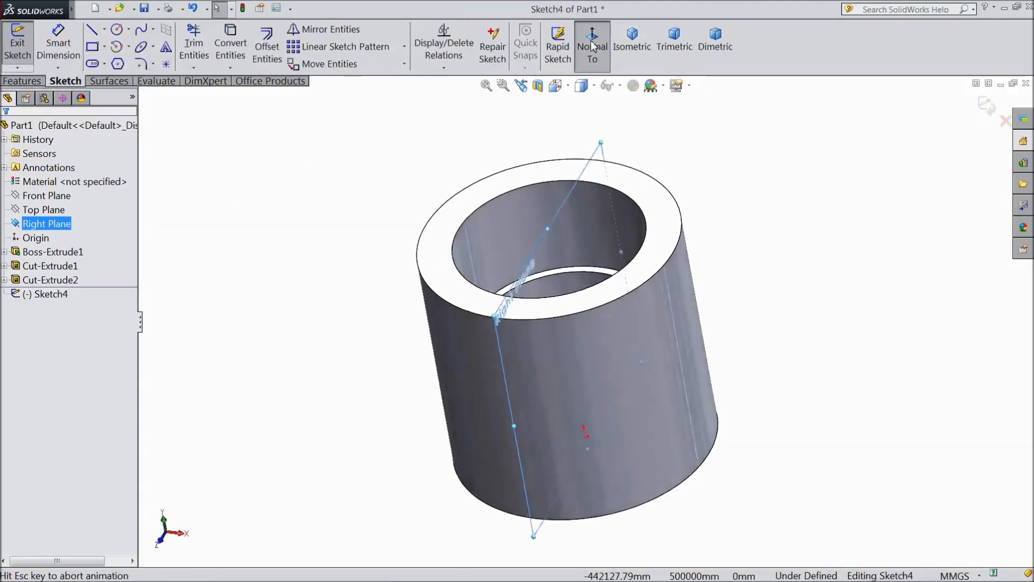
click(591, 43)
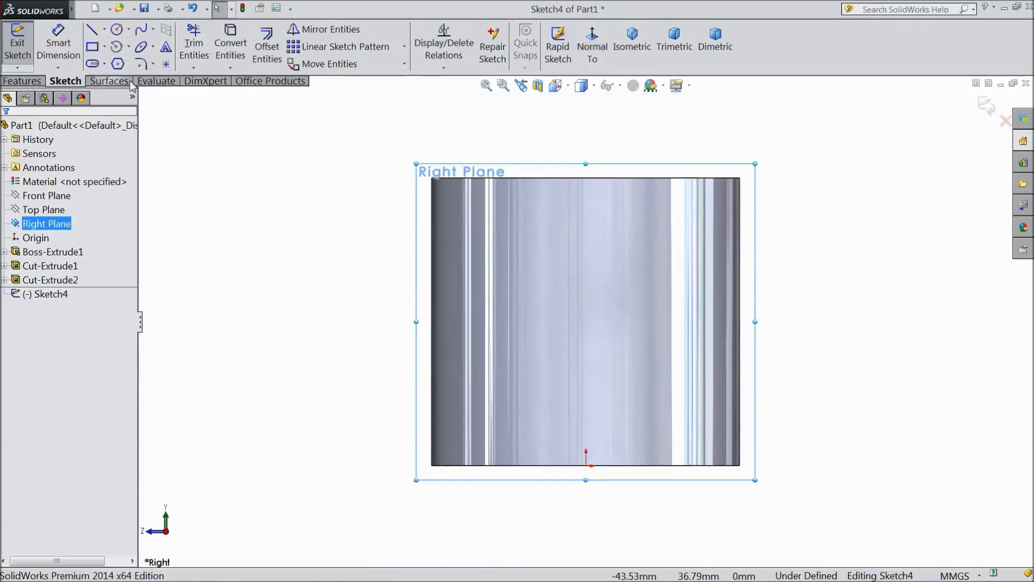
click(117, 29)
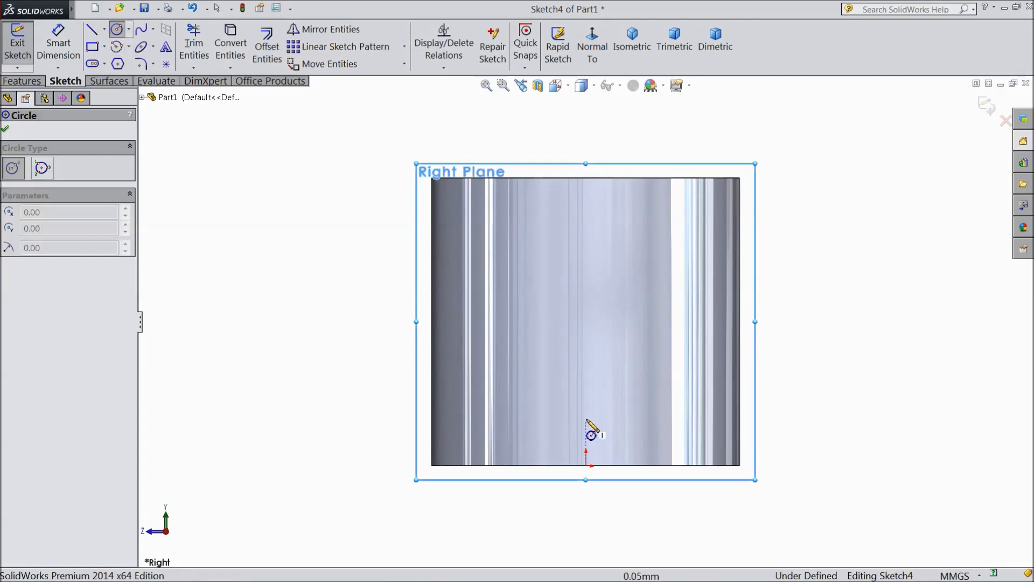
mouse_move(591, 302)
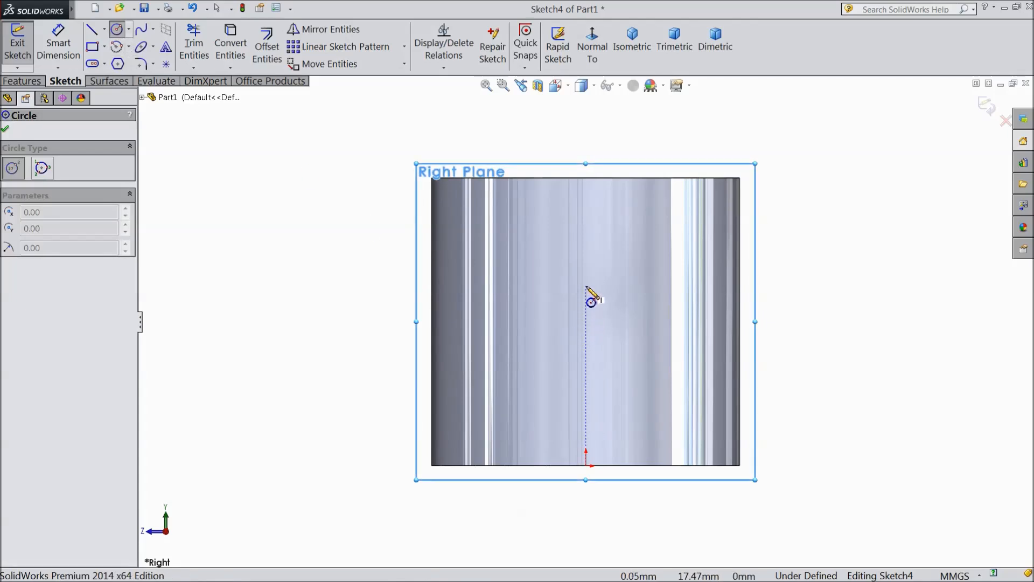
click(591, 297)
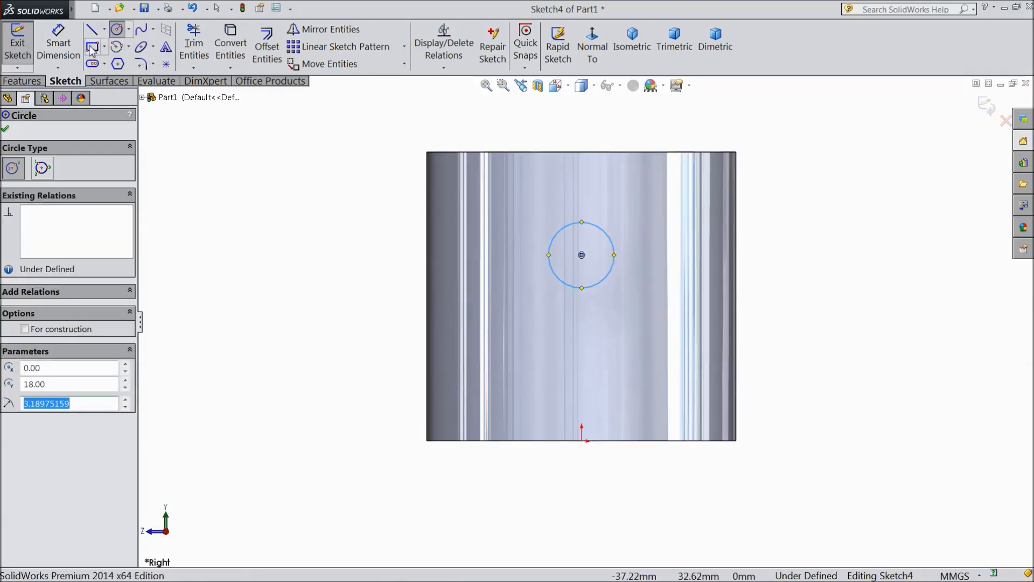
click(59, 45)
text(1)
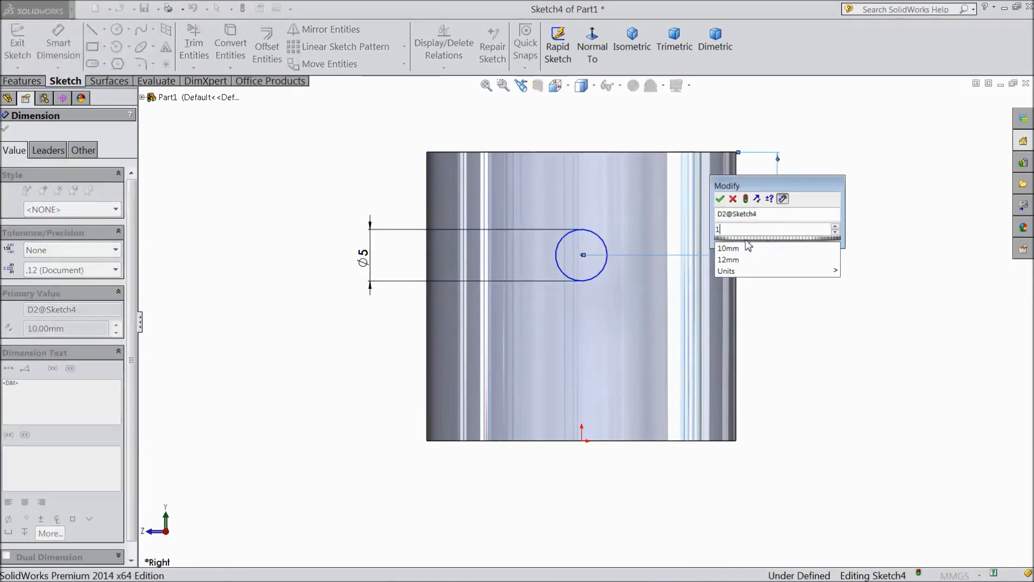
click(720, 198)
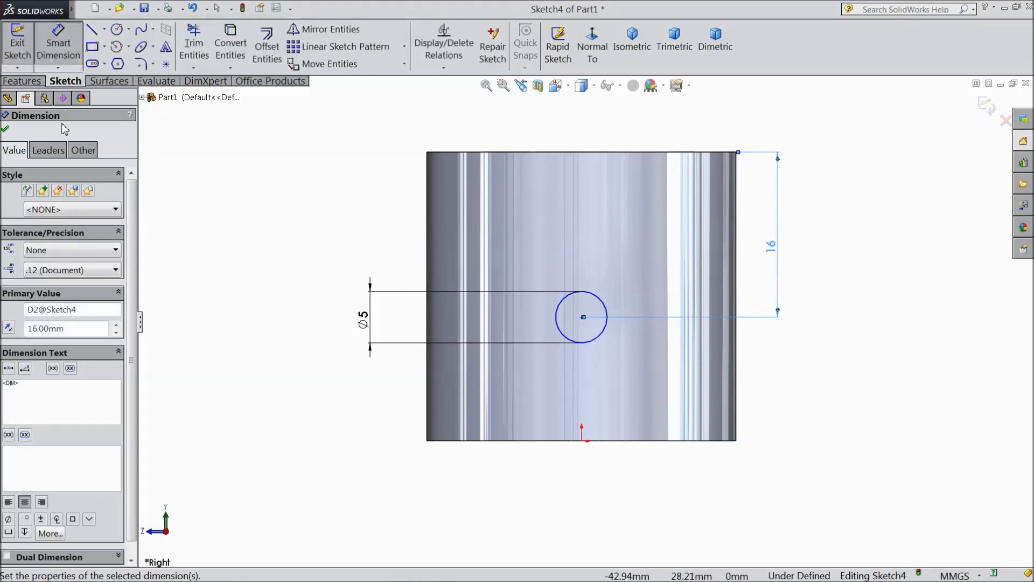
click(5, 128)
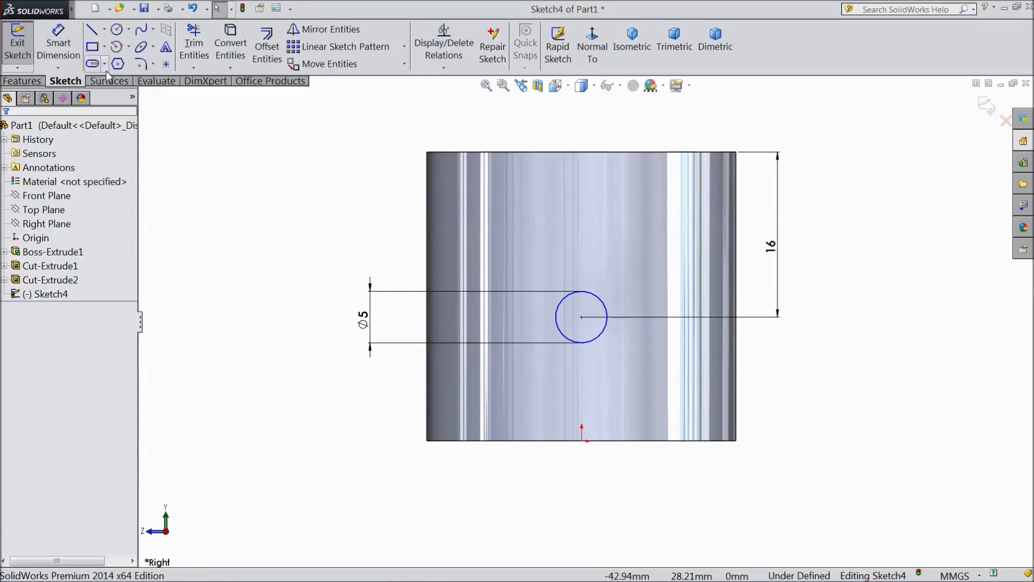
click(23, 80)
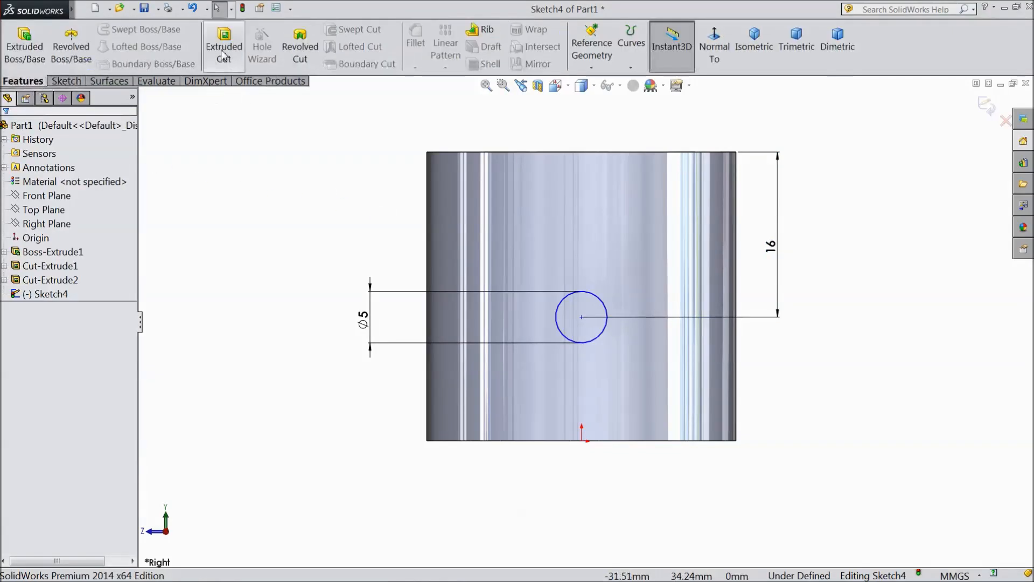
Extrude-cut the 5 mm circle Mid Plane, 62 mm deep, through both walls.
click(224, 45)
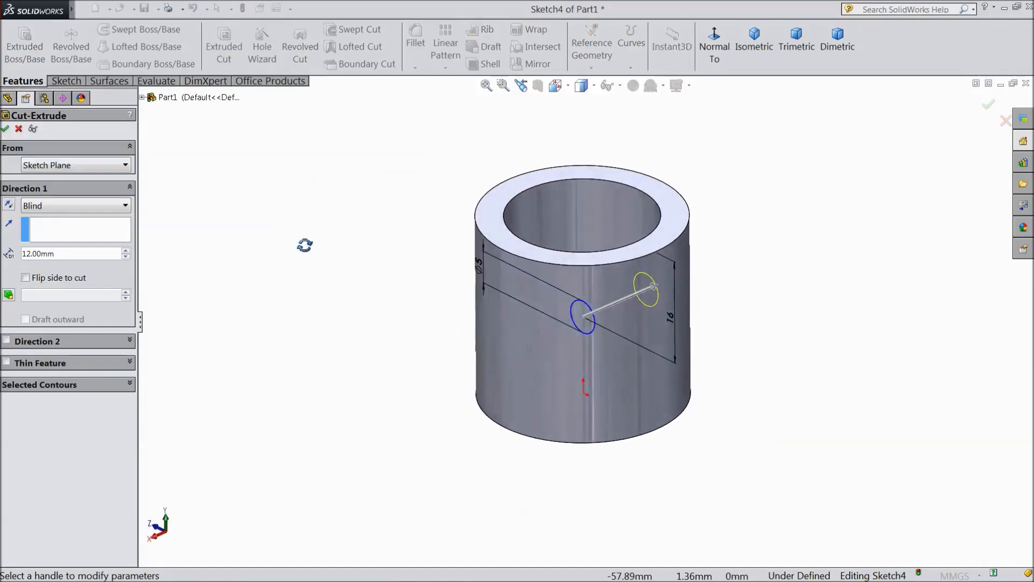
click(74, 205)
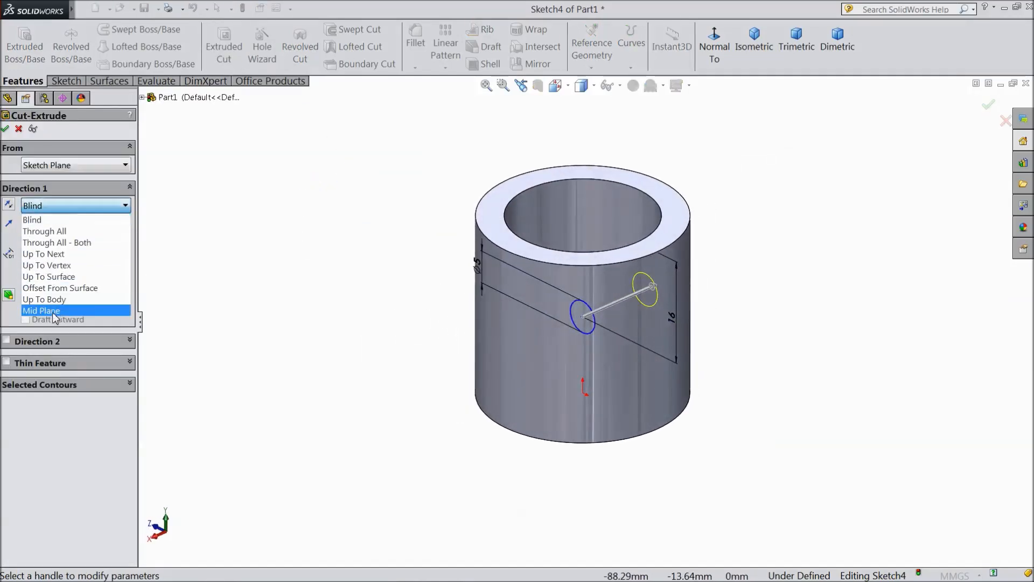
click(41, 310)
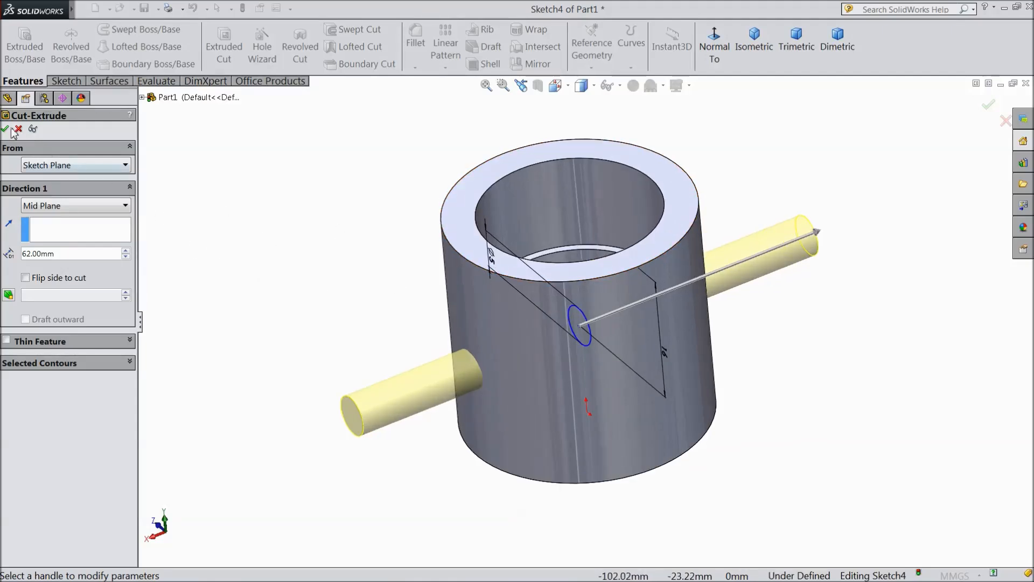
click(6, 128)
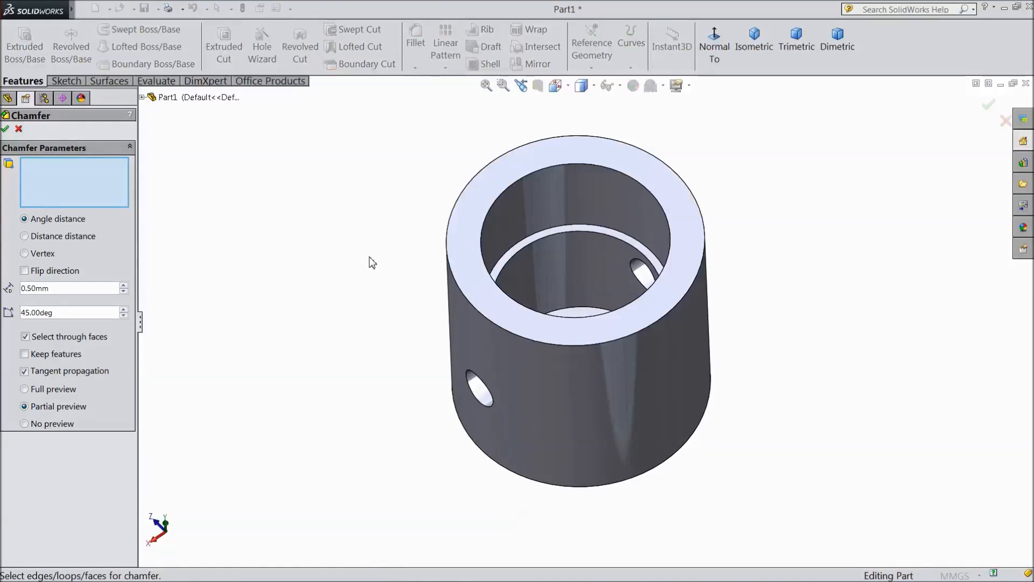
Chamfer the top face's edges at 0.5 mm × 45° as Chamfer1.
click(573, 178)
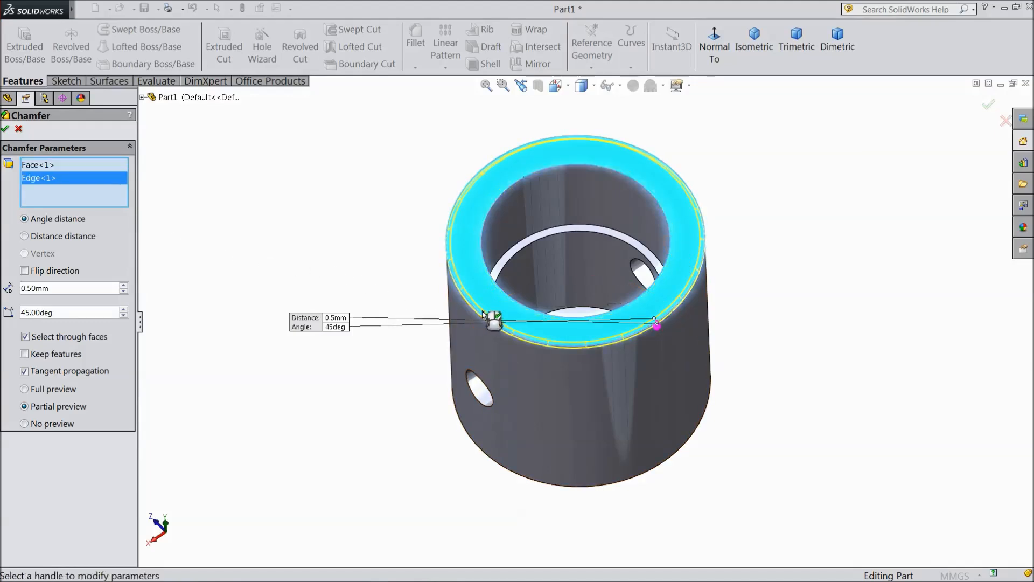
click(561, 198)
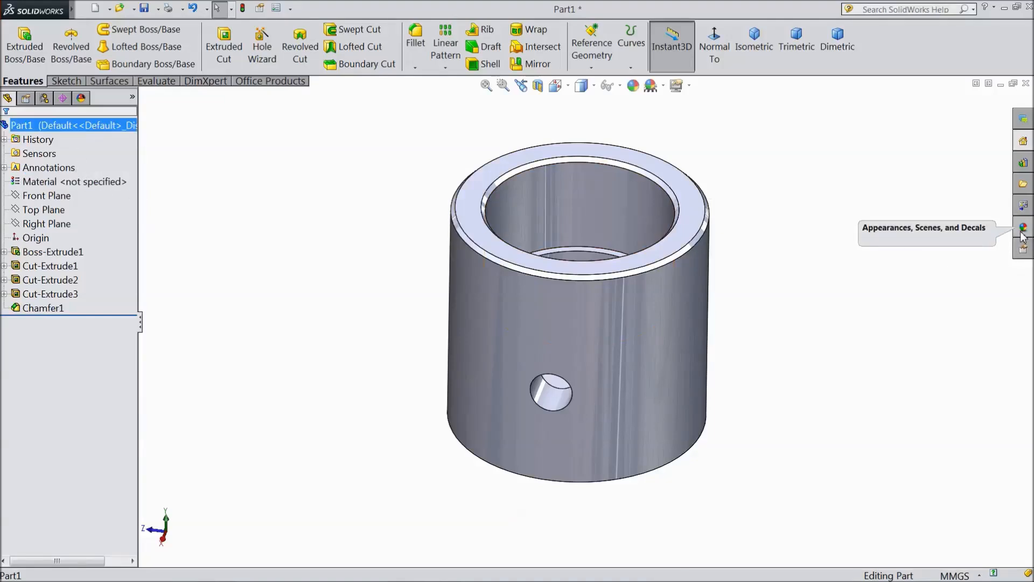
Open the Appearances, Scenes, and Decals library to its Metal folder.
click(1022, 227)
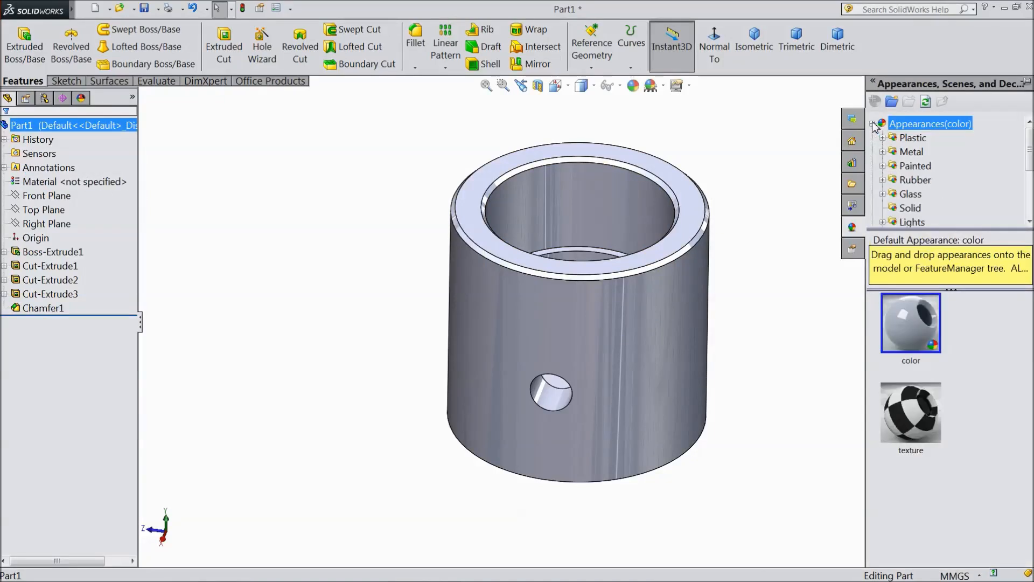
click(911, 152)
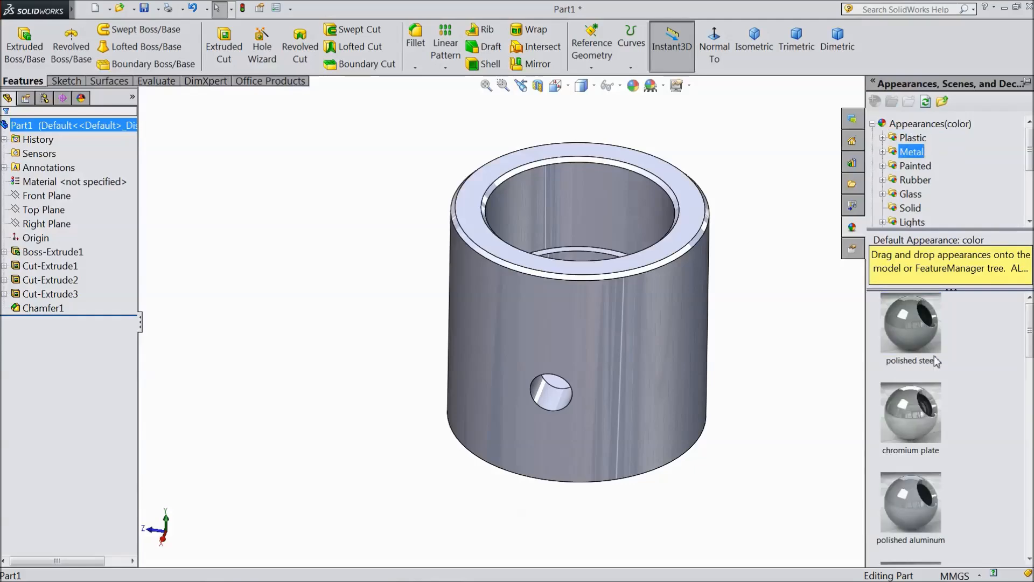